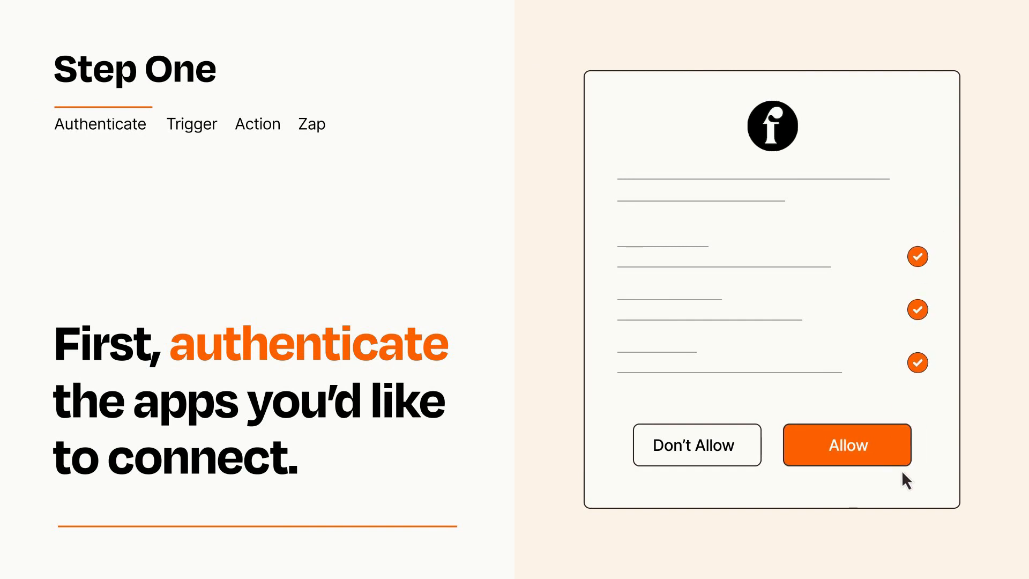
Allow the app authorization so Zapier can connect.
click(847, 444)
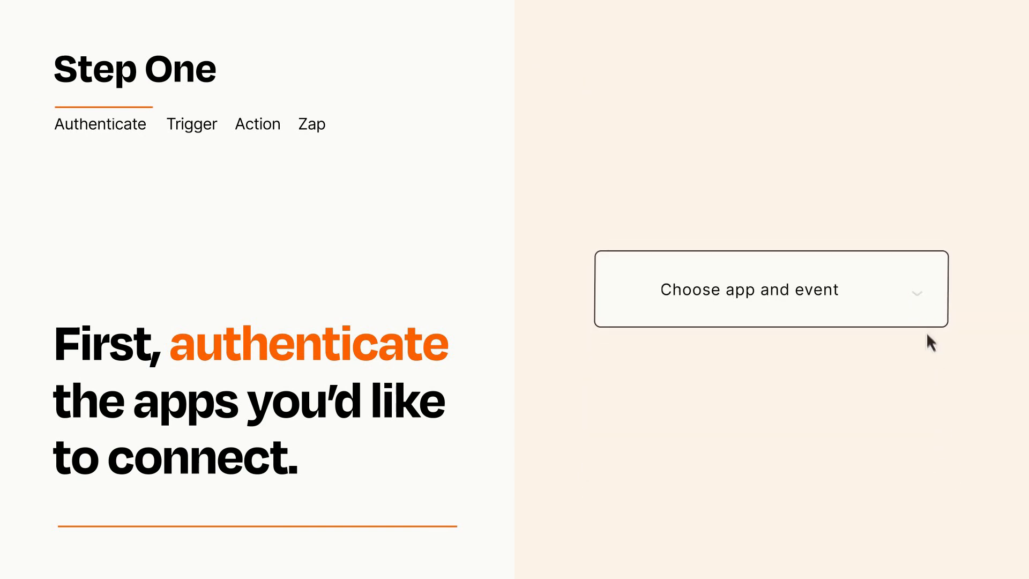
Open the trigger app-and-event list to pick Shopify New Customer.
click(770, 290)
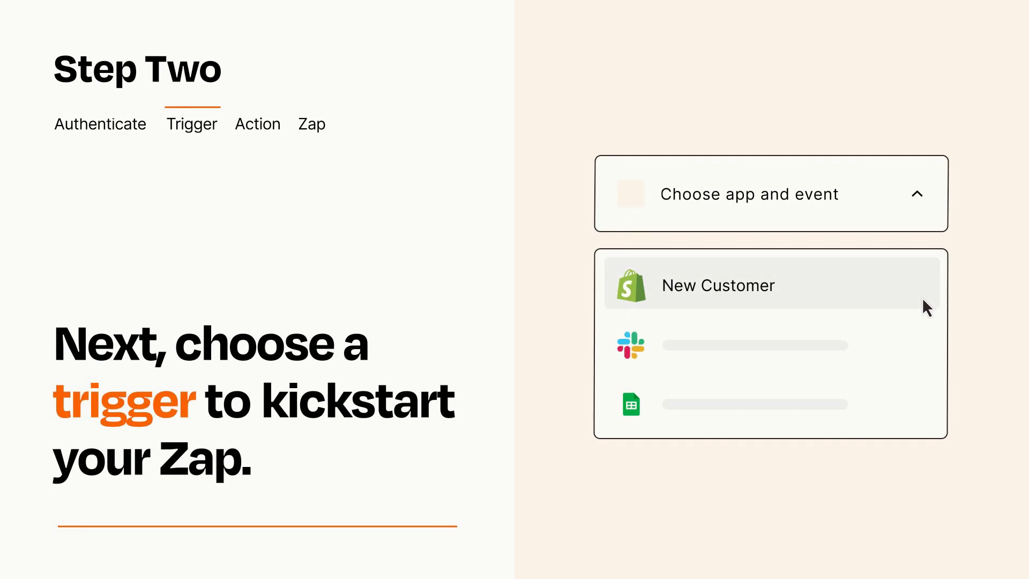
mouse_move(924, 343)
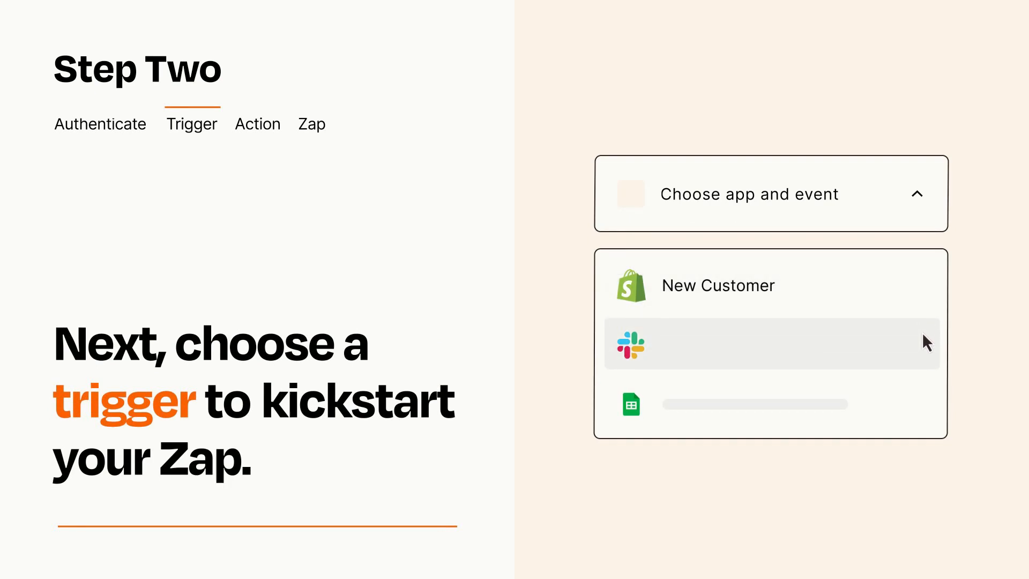
mouse_move(925, 409)
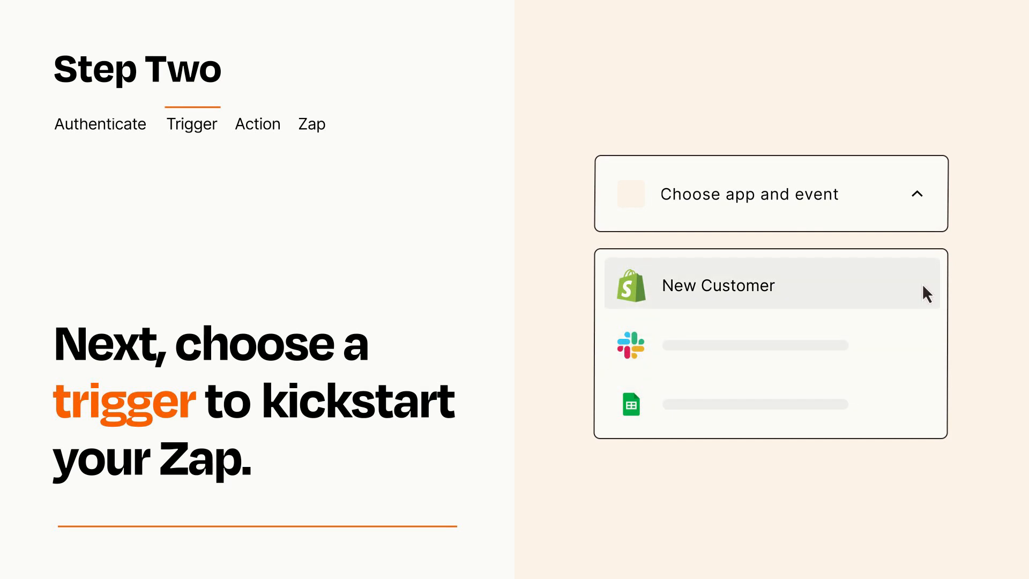
mouse_move(924, 300)
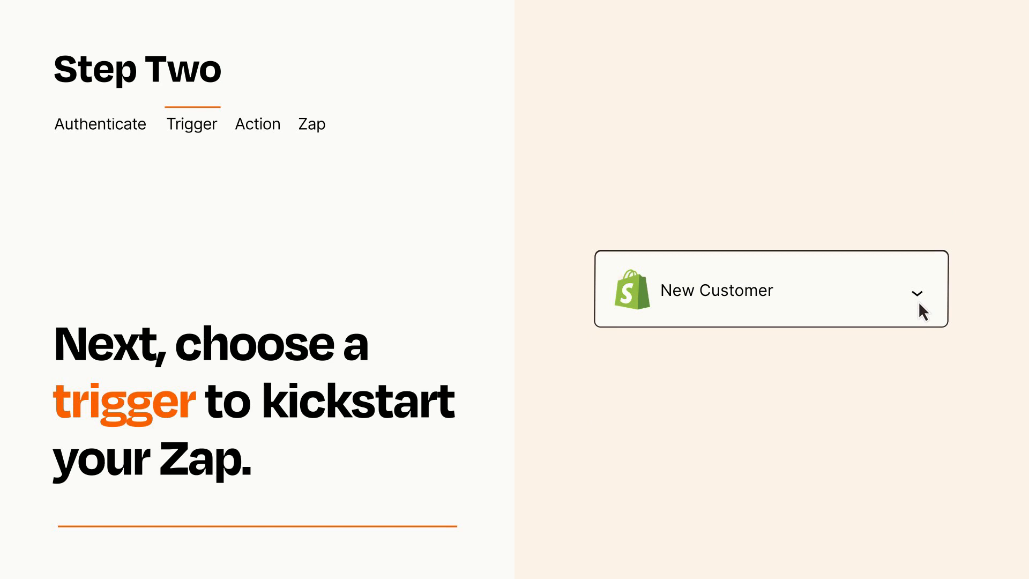
mouse_move(937, 301)
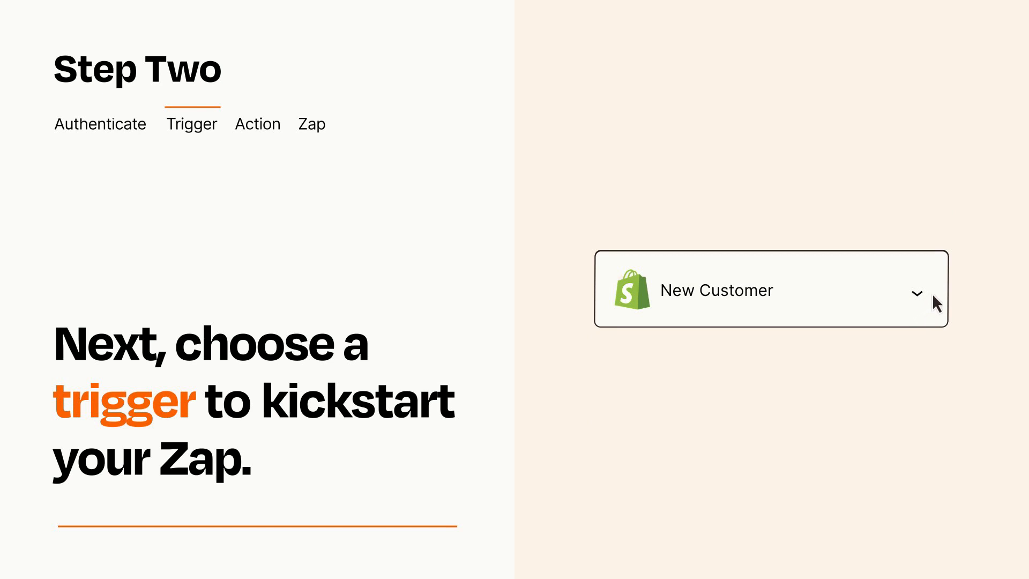
mouse_move(934, 295)
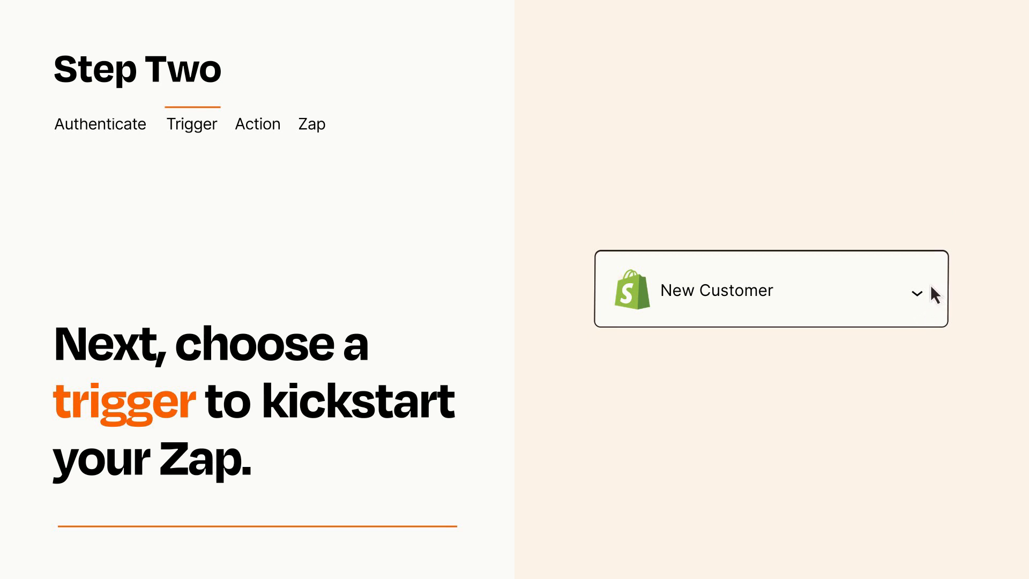
Pick Create/Update Subscriber from the action step's app-and-event dropdown.
click(257, 124)
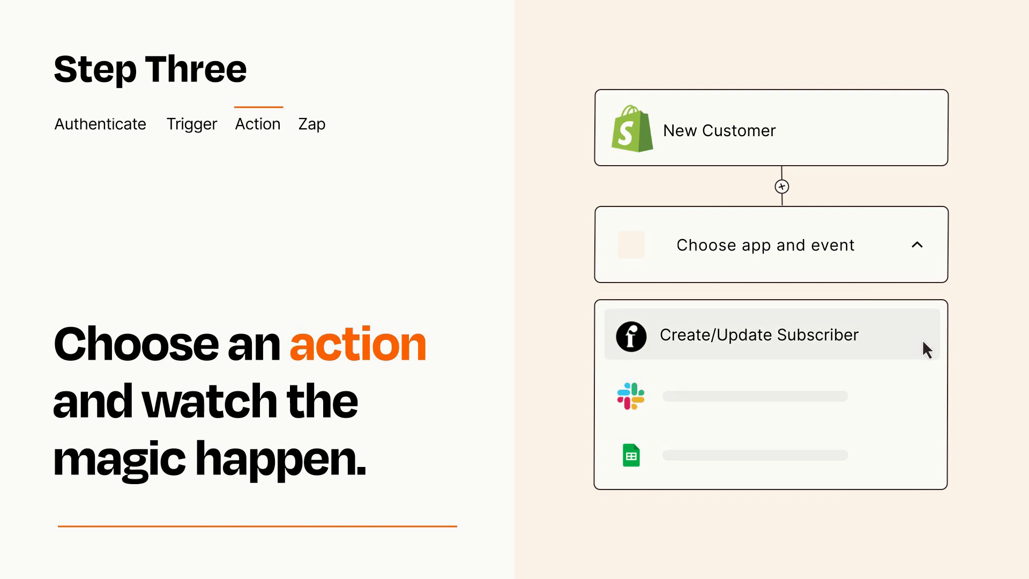
click(758, 334)
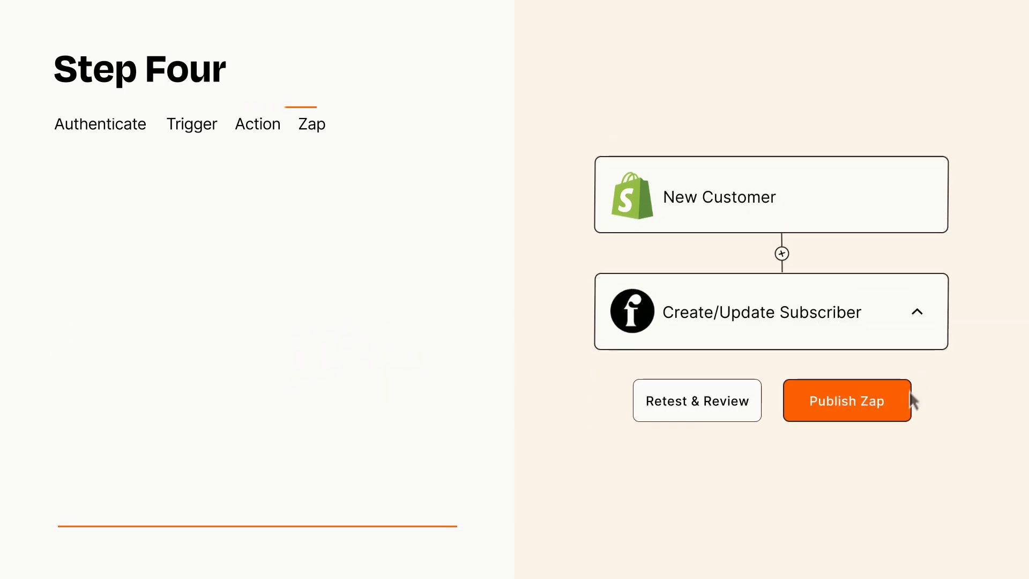
Publish the Shopify New Customer to Create/Update Subscriber Zap.
click(846, 400)
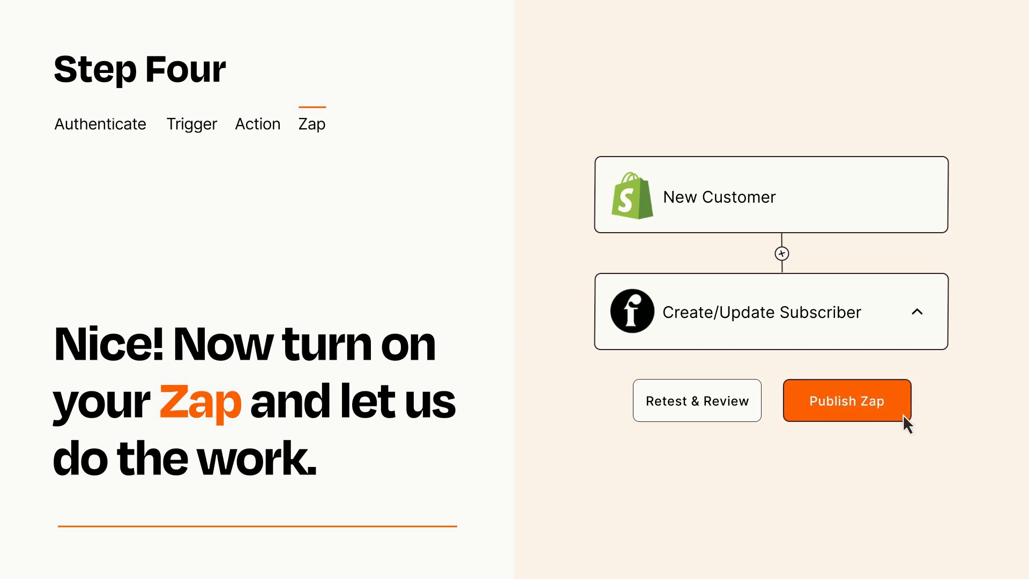
click(847, 401)
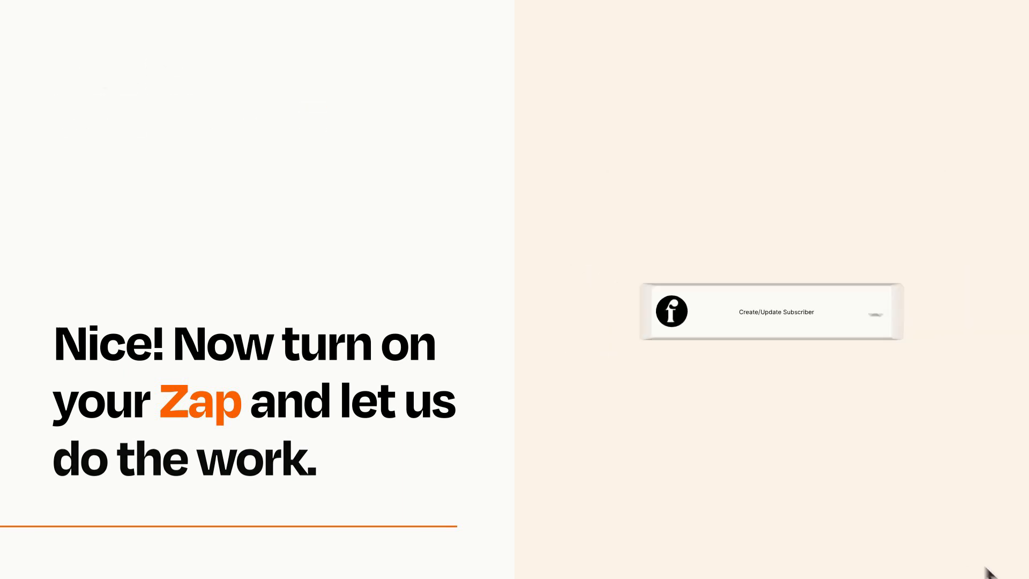